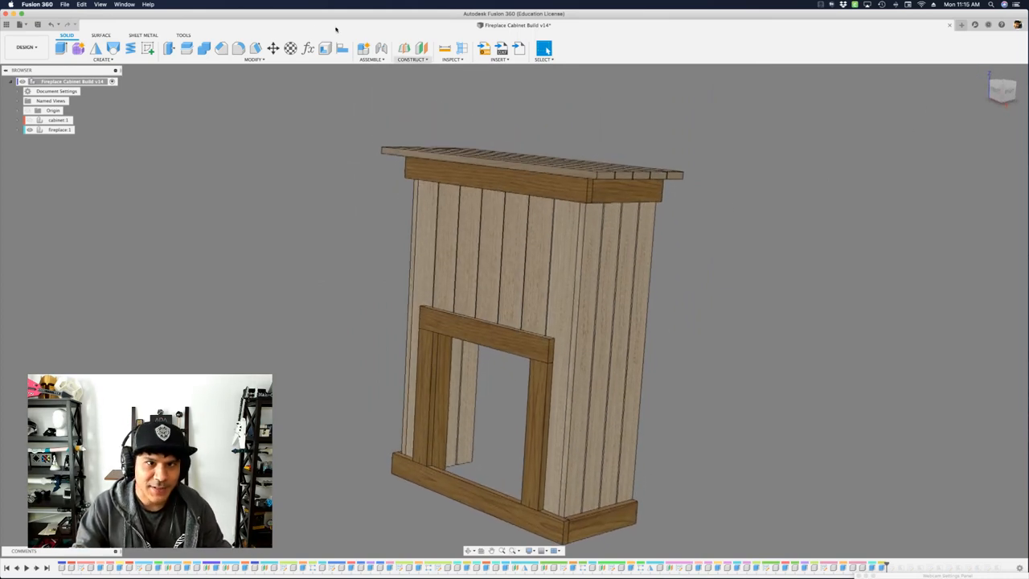
# - Briefly show and hide the cabinet, then expand the fireplace component's part list
pyautogui.click(29, 129)
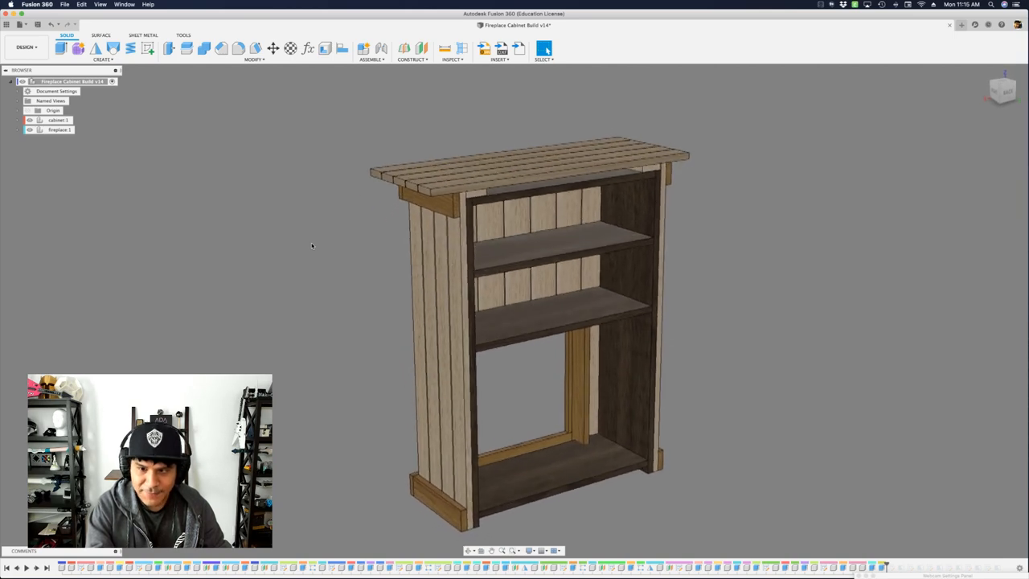
pyautogui.click(308, 48)
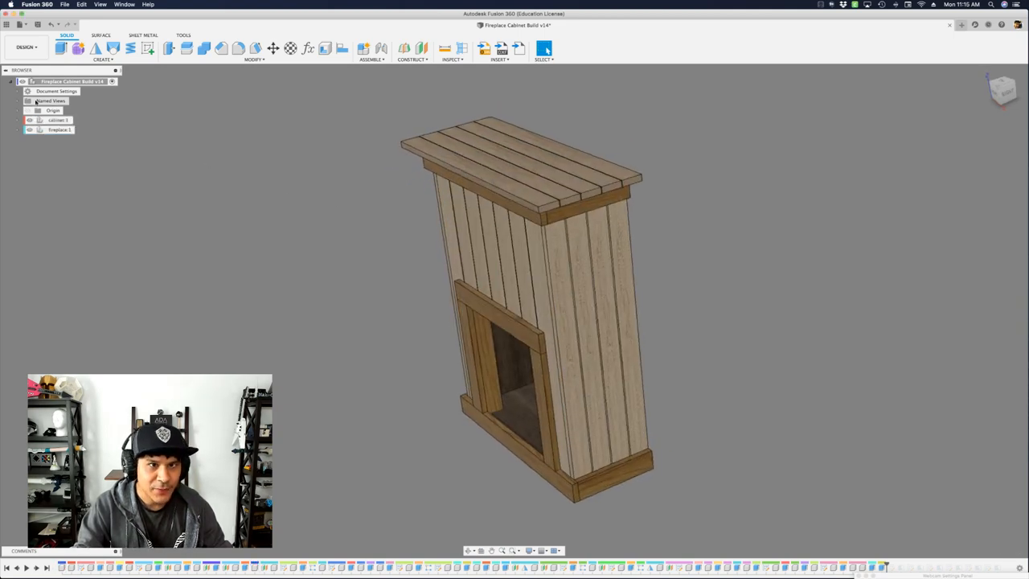
pyautogui.click(17, 130)
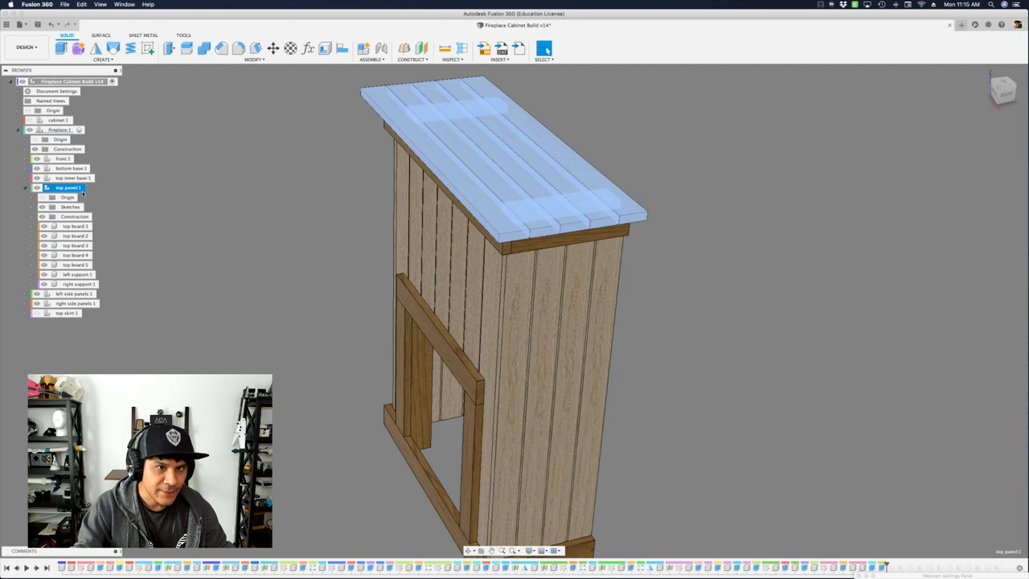
# - Pick out top board 2 in the top panel, collapse the panel and orbit the fireplace
pyautogui.click(75, 226)
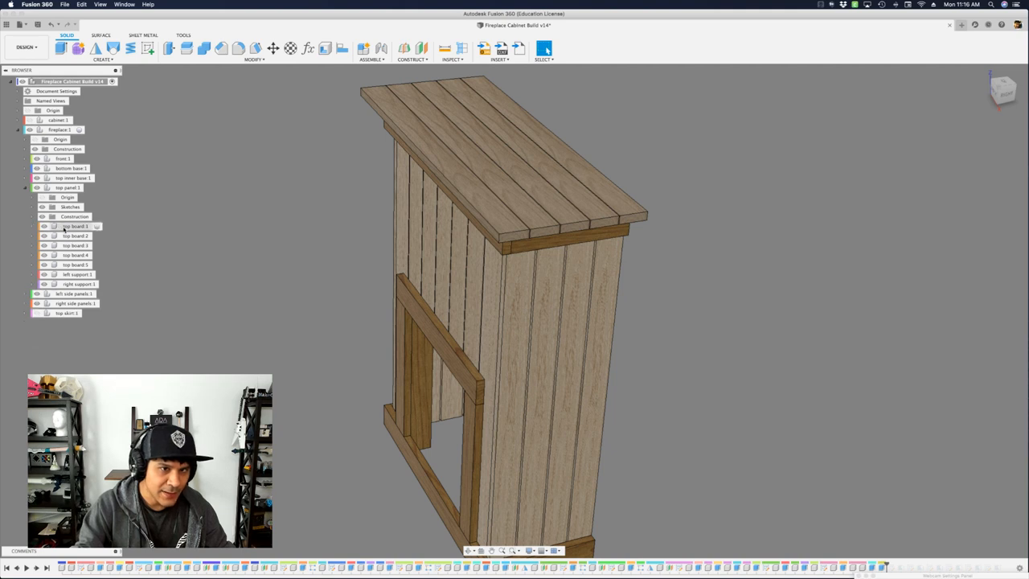
pyautogui.click(75, 236)
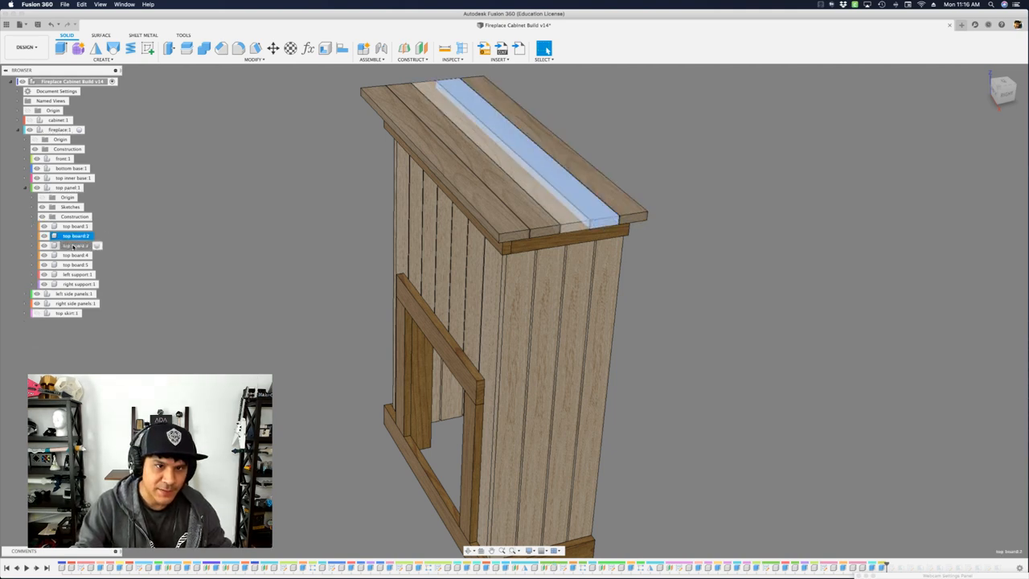
pyautogui.click(75, 226)
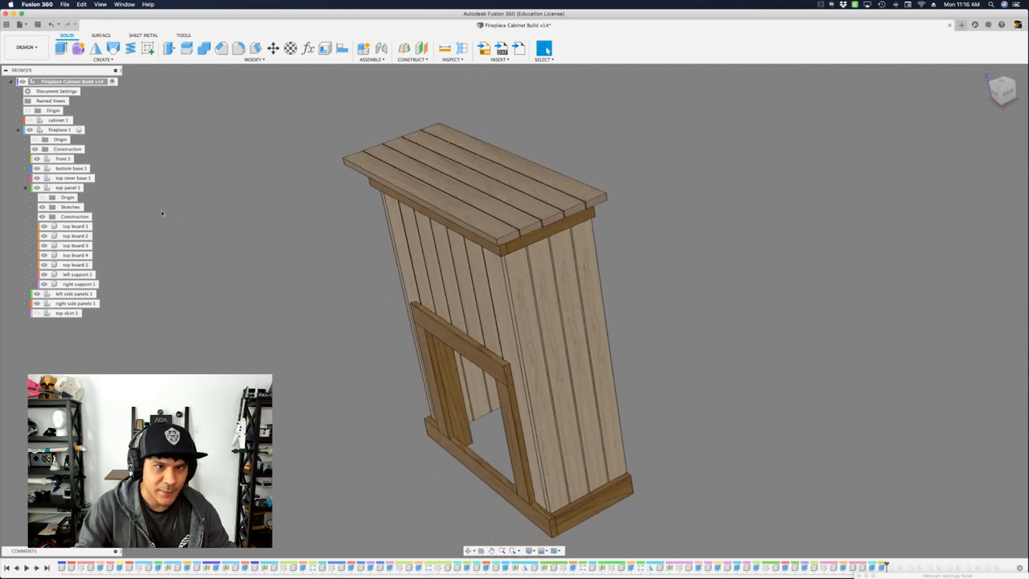
pyautogui.click(41, 187)
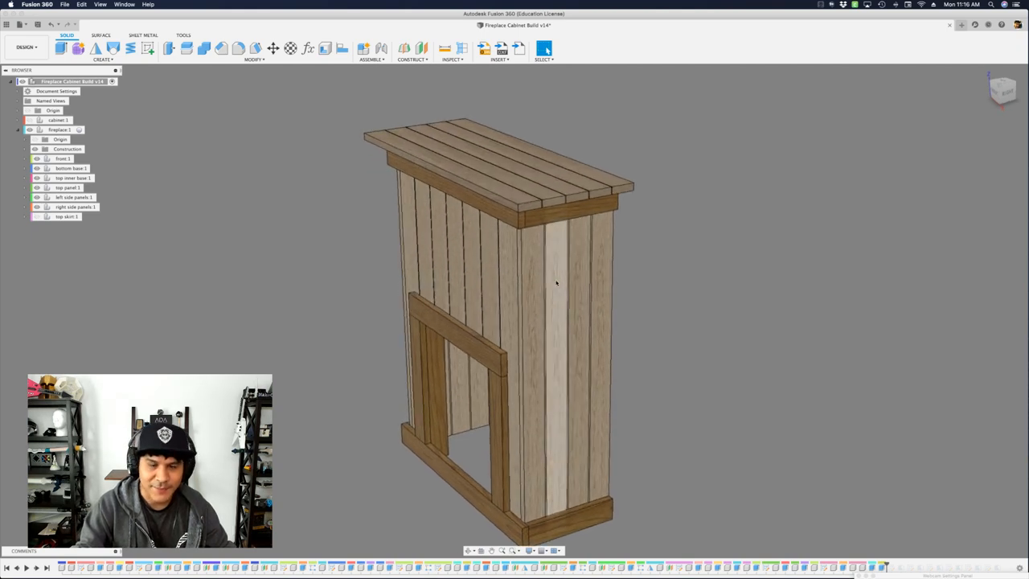
pyautogui.moveTo(554, 281); pyautogui.dragTo(644, 278)
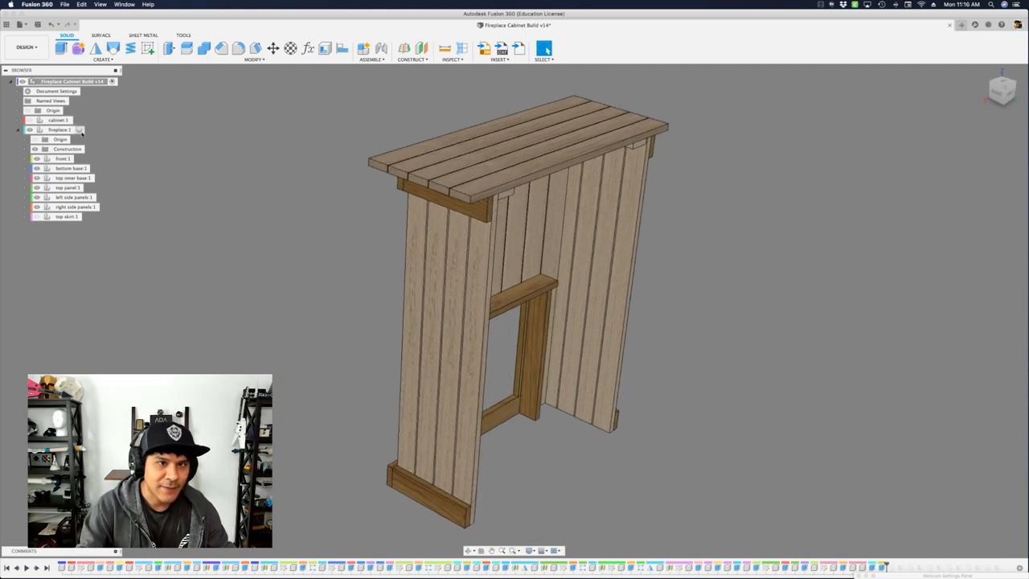
# - Hide the front and other parts to isolate the bases, then show all parts including top skirt:1
pyautogui.click(63, 159)
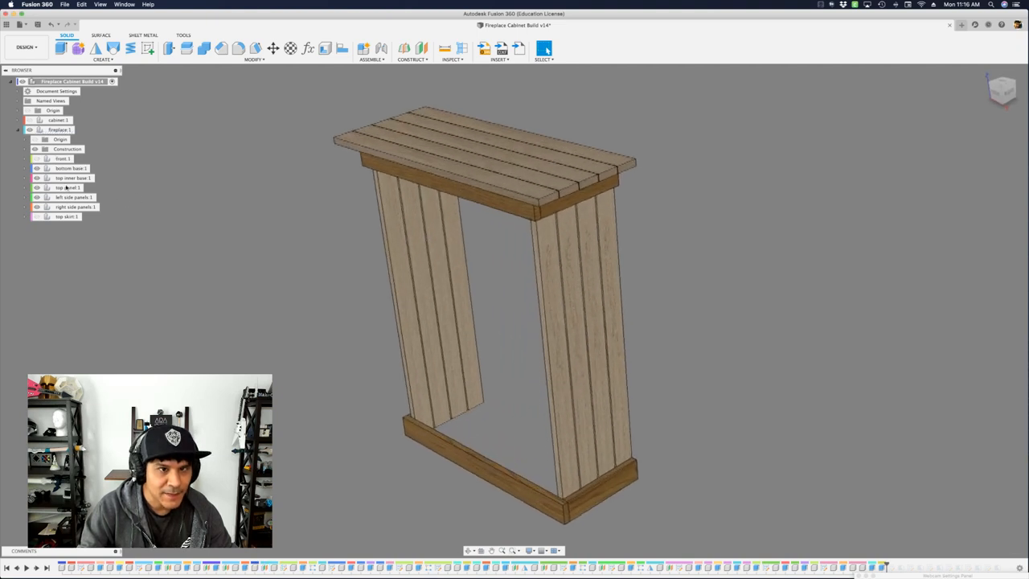
pyautogui.click(72, 197)
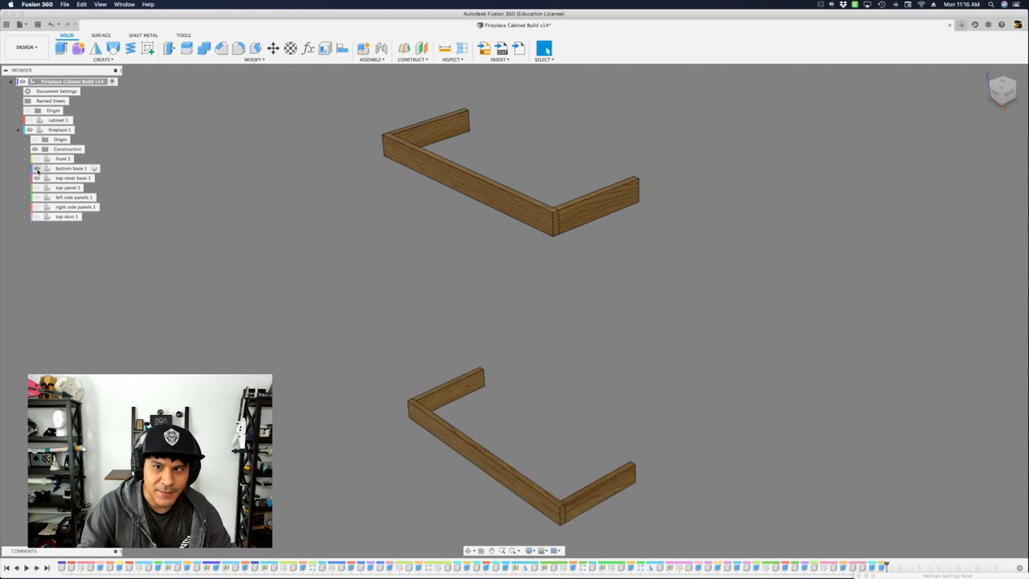
pyautogui.click(36, 158)
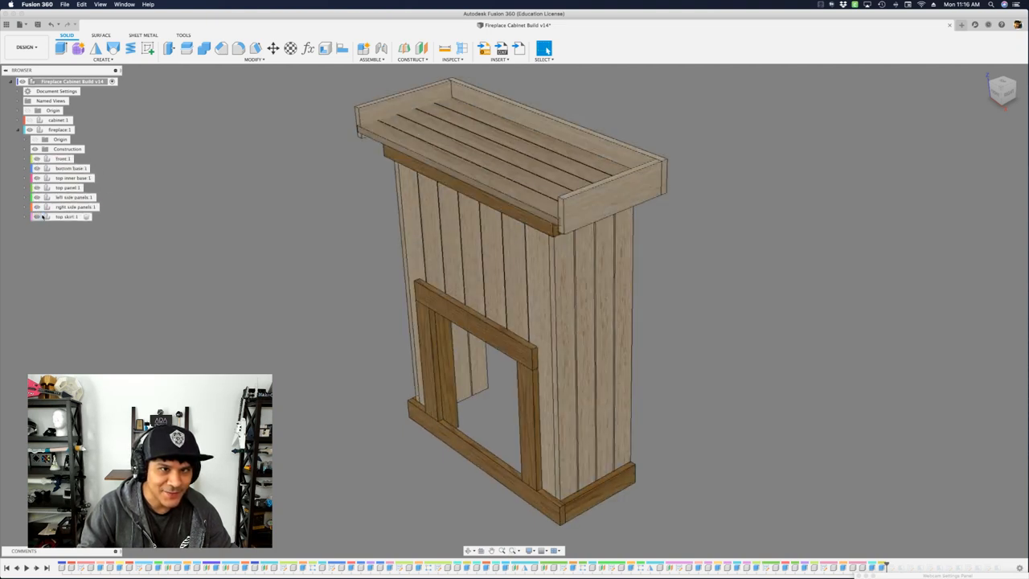
pyautogui.click(66, 216)
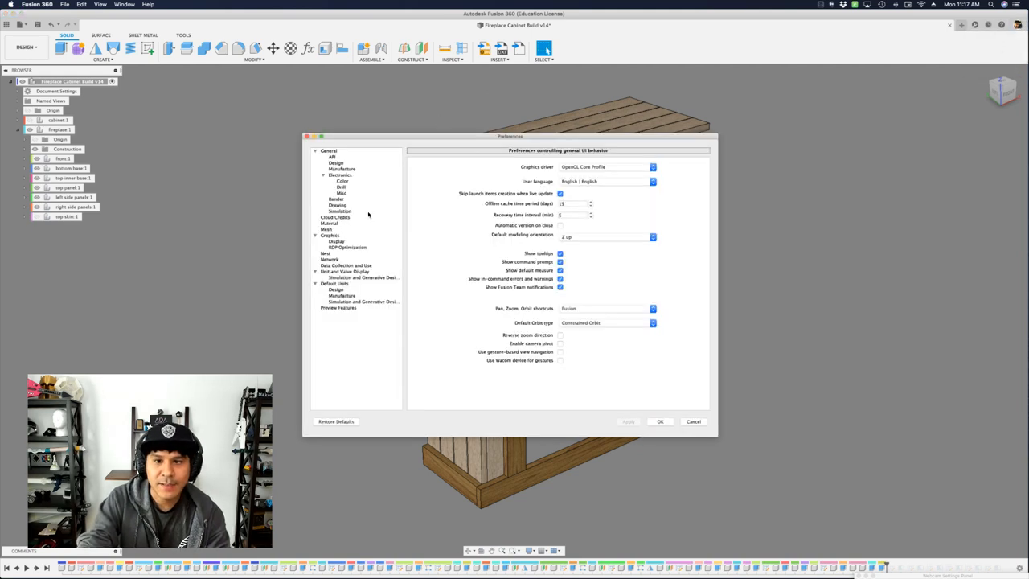
# - Enable the Arrange and Simplify tools under General > Design preferences
pyautogui.click(336, 162)
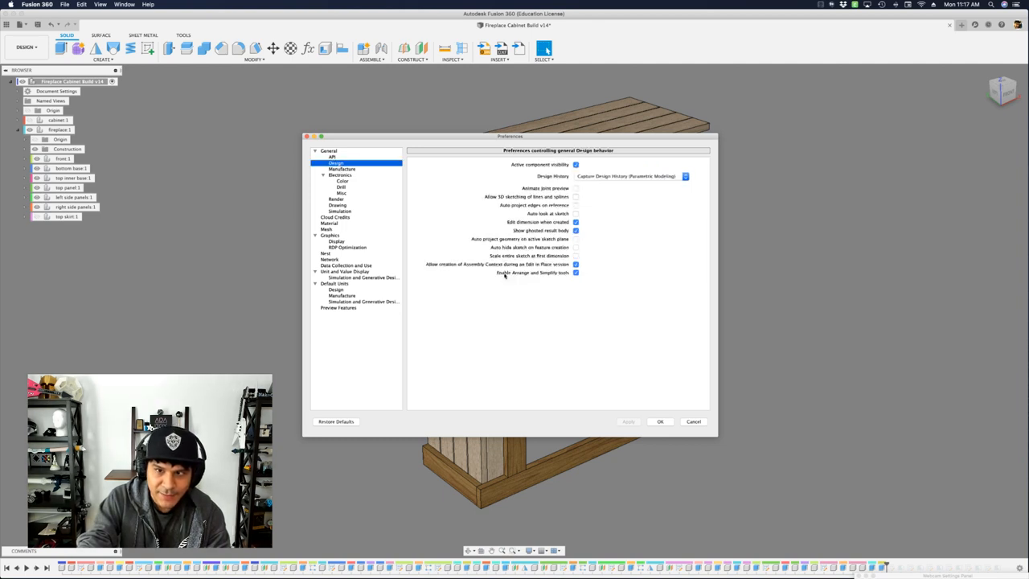
pyautogui.click(576, 273)
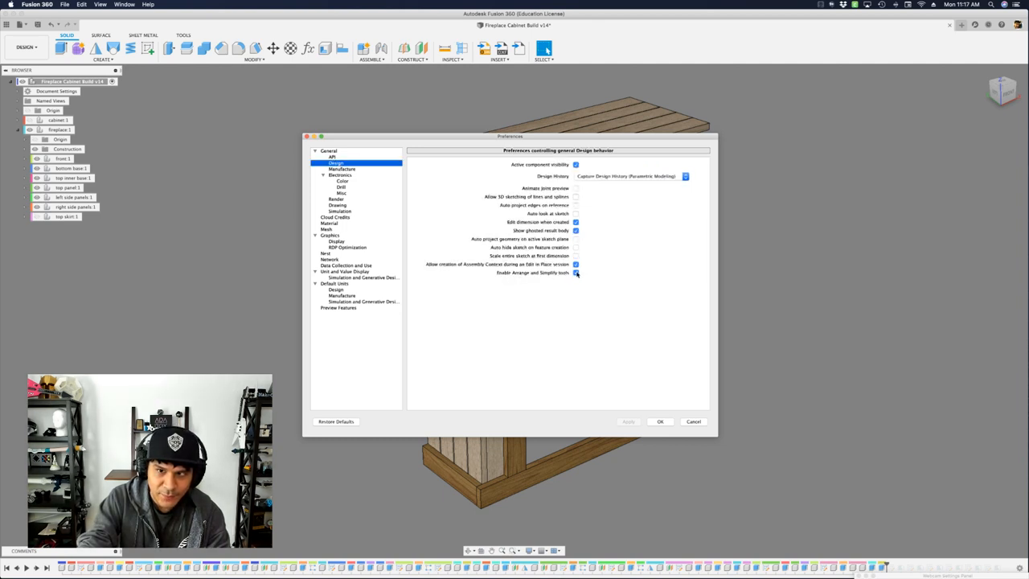
pyautogui.click(576, 273)
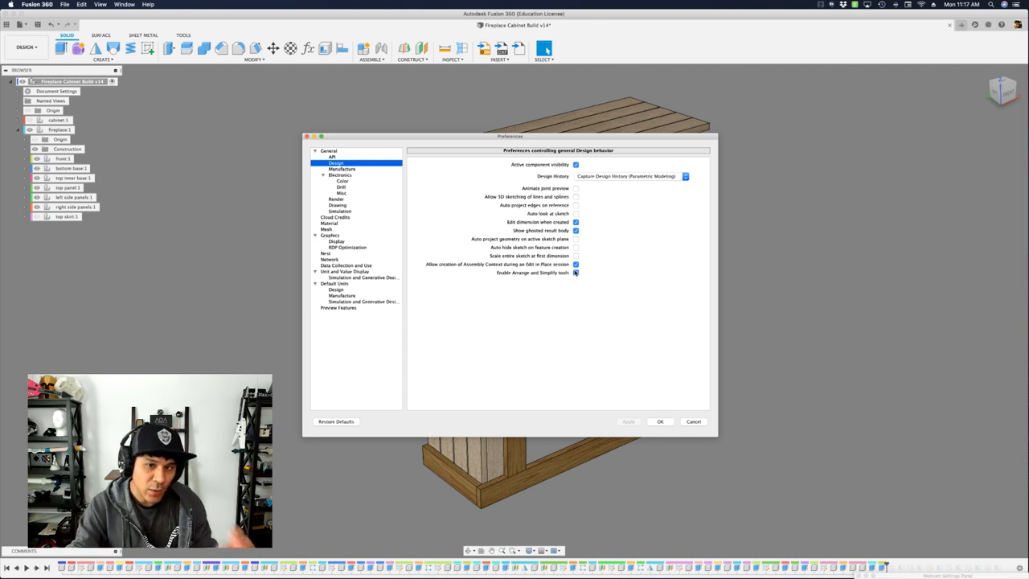
pyautogui.click(342, 295)
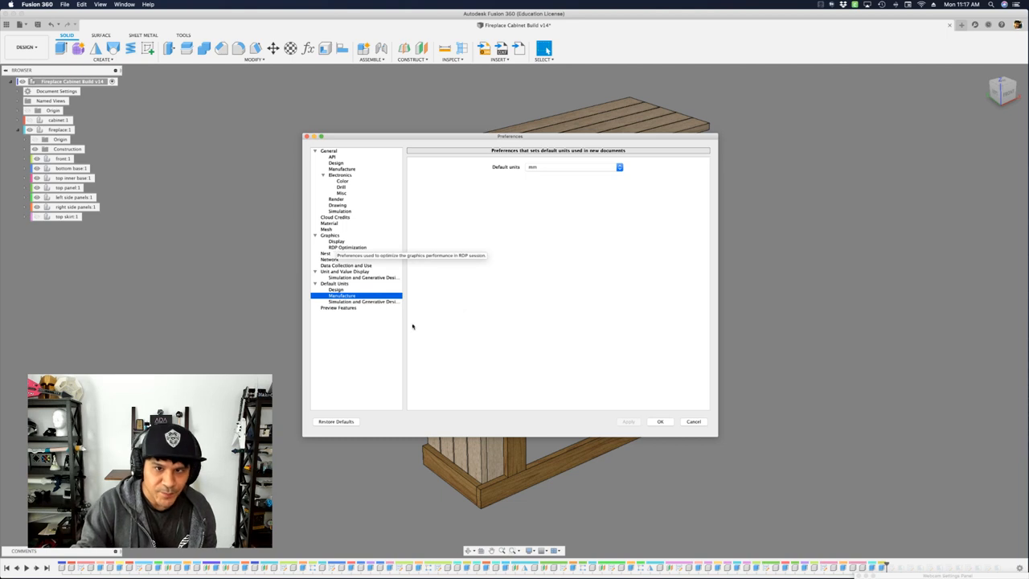
# - Confirm Arrange stays checked under Manufacture preview features and apply the preferences
pyautogui.click(339, 308)
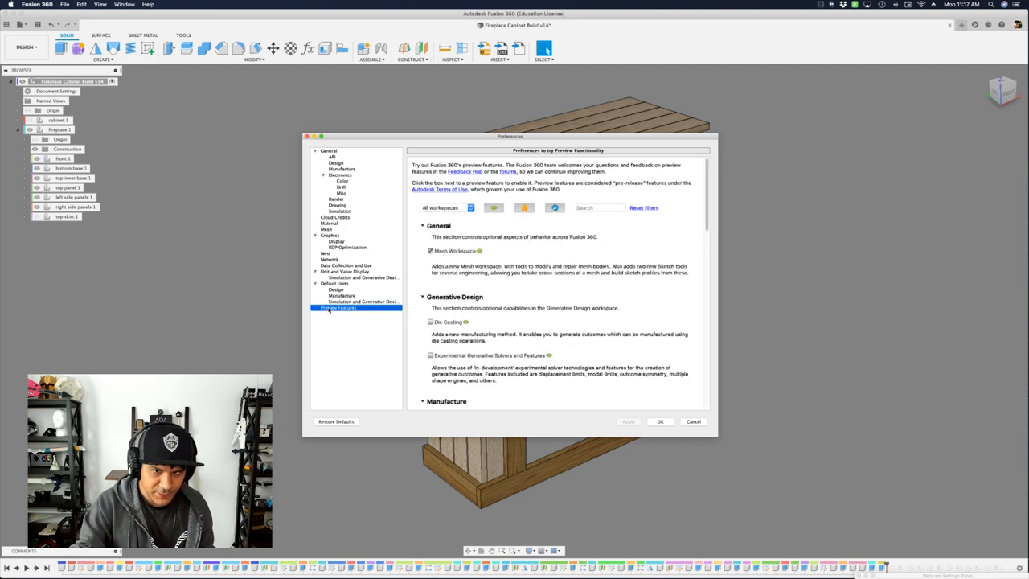
pyautogui.scroll(-3)
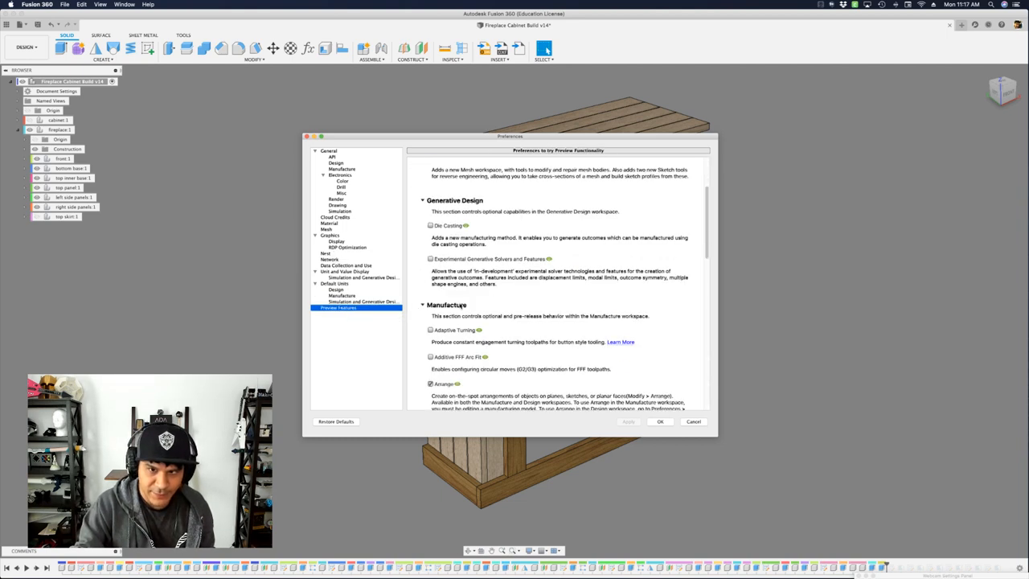
pyautogui.scroll(-3)
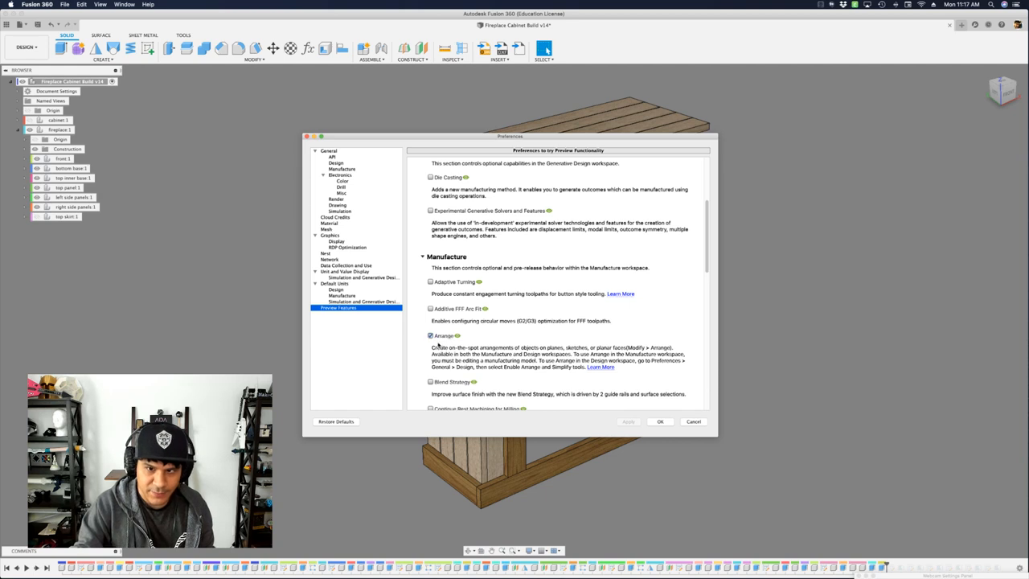
pyautogui.moveTo(578, 370)
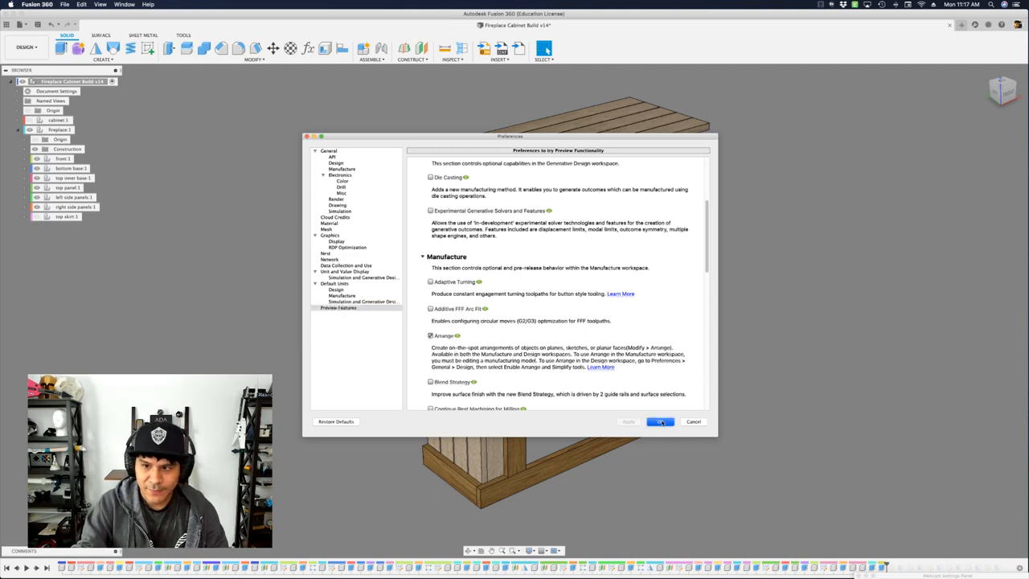
pyautogui.click(660, 421)
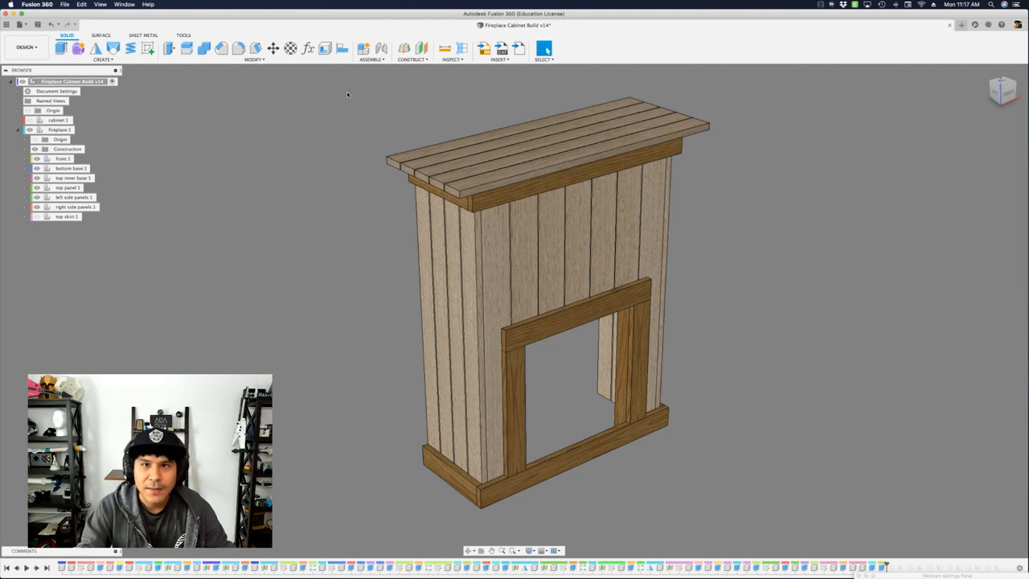
pyautogui.click(370, 58)
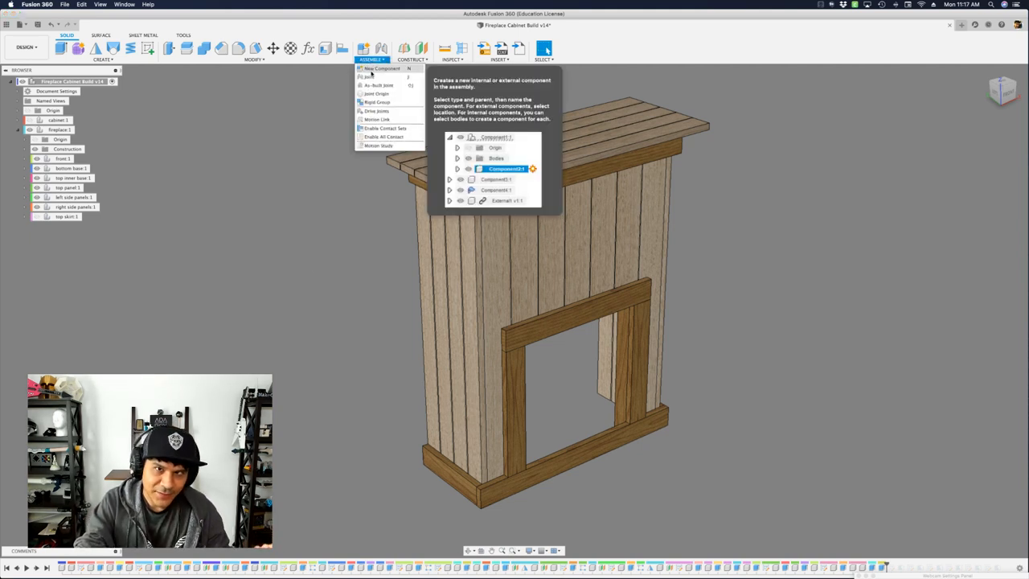
pyautogui.click(255, 59)
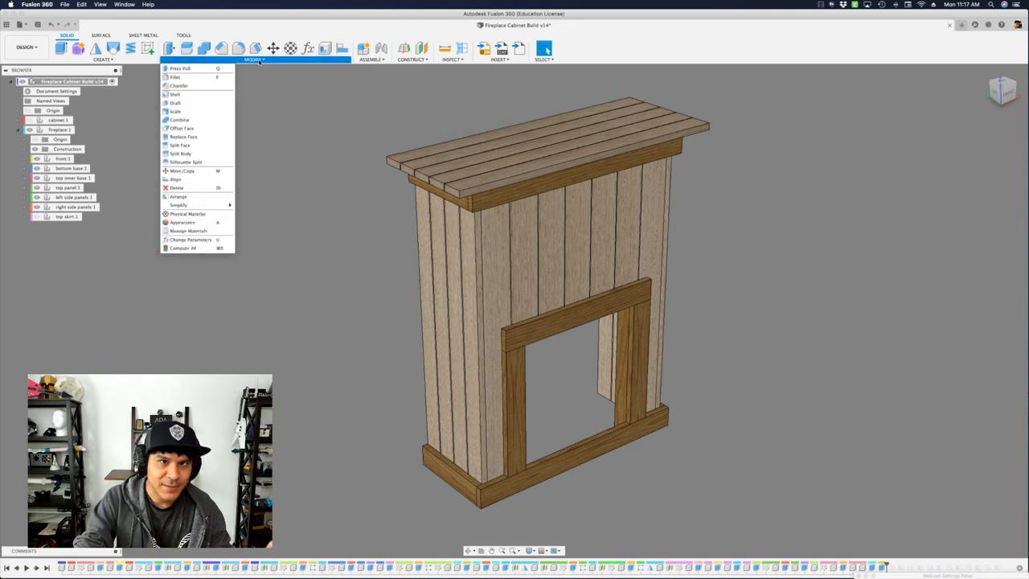
pyautogui.moveTo(175, 179)
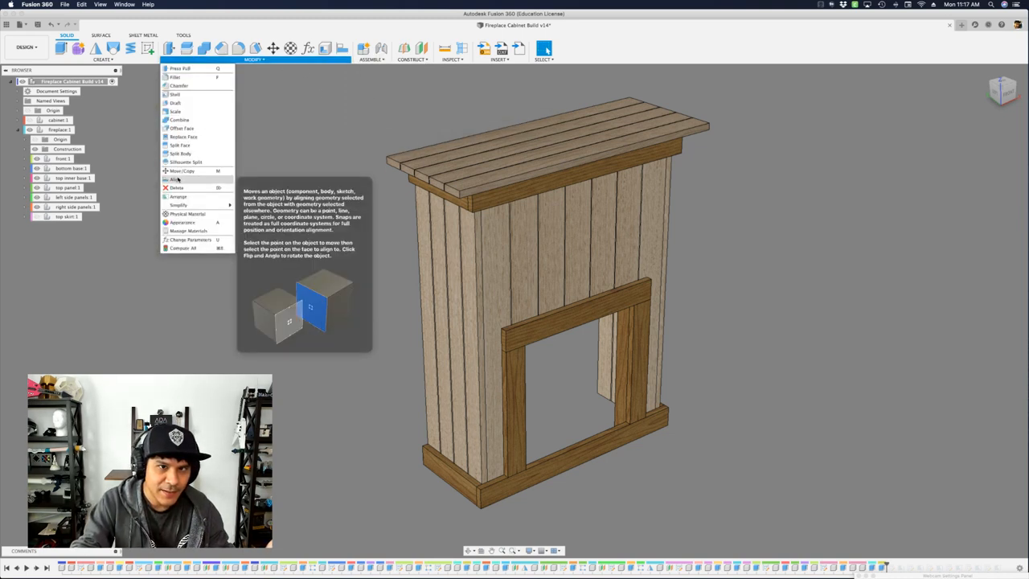
pyautogui.moveTo(179, 197)
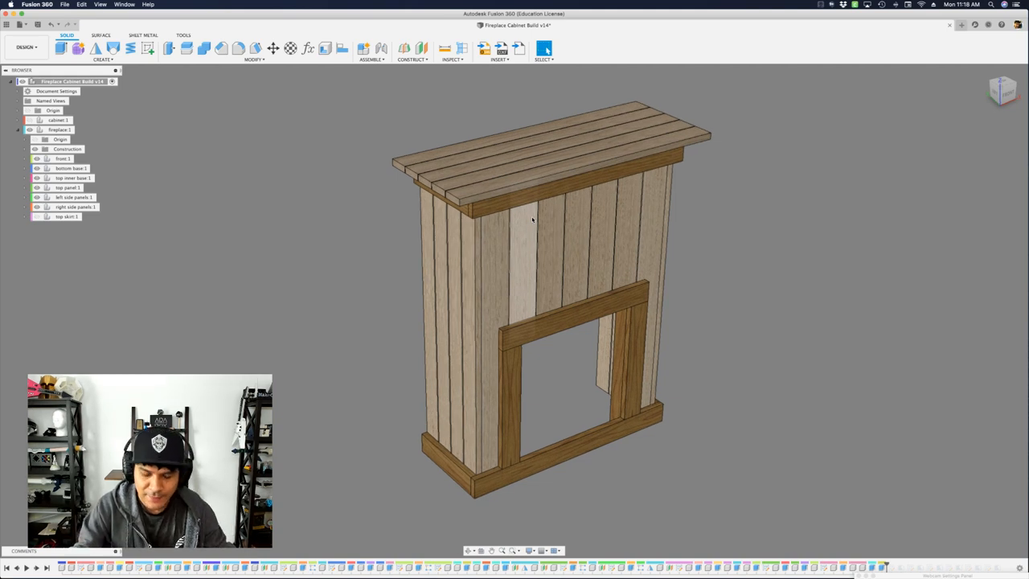
# - Start Modify > Arrange and select all 38 cabinet boards as objects
pyautogui.click(254, 59)
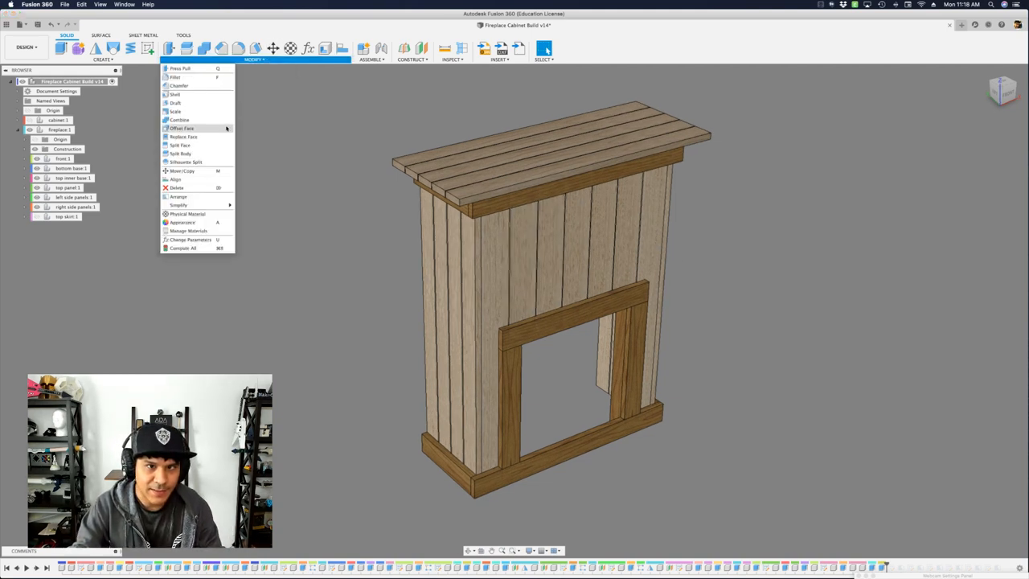
pyautogui.moveTo(178, 196)
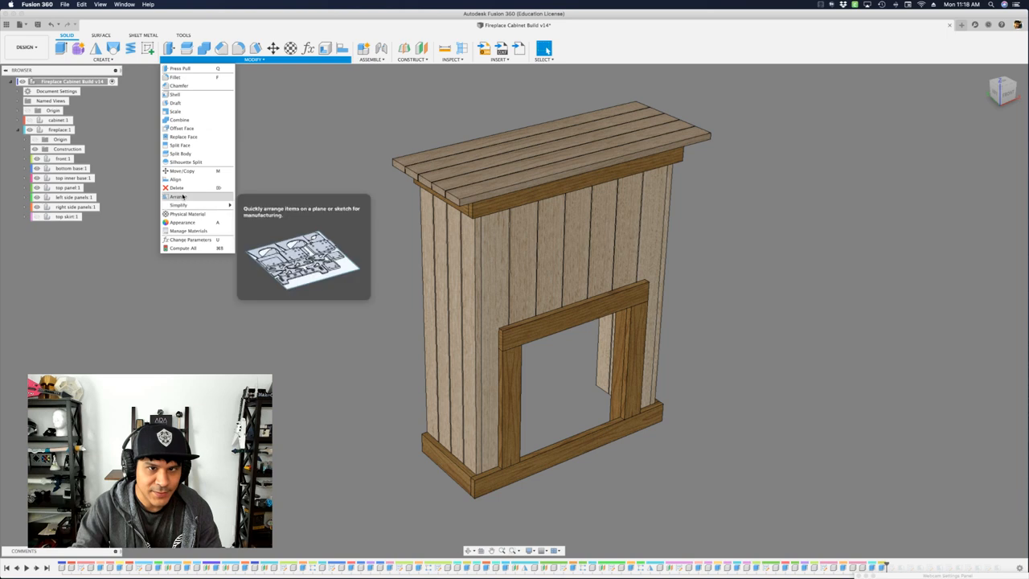
pyautogui.click(178, 197)
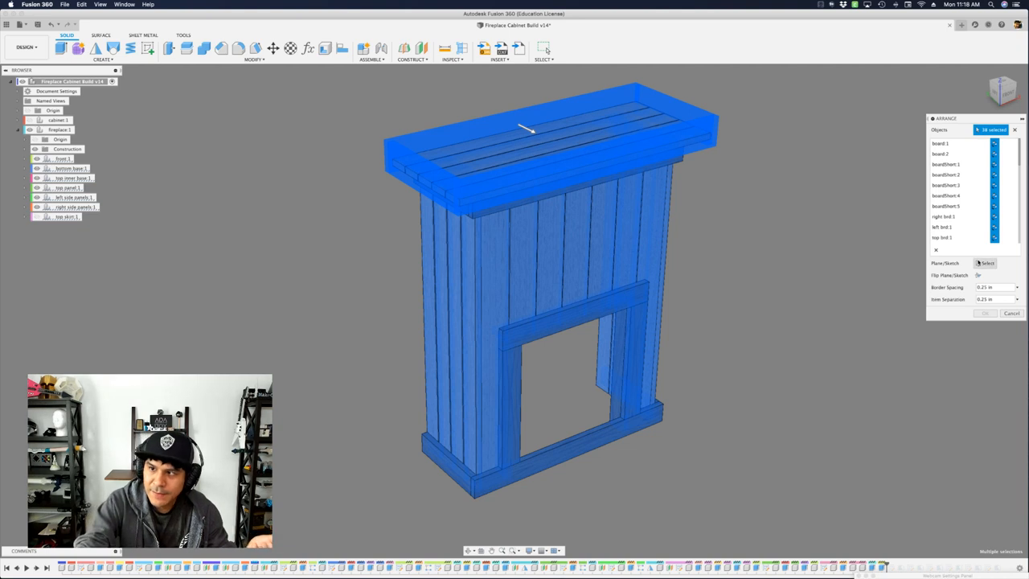
# - Pick an origin plane as the layout plane, giving an 80 in sheet length
pyautogui.click(986, 263)
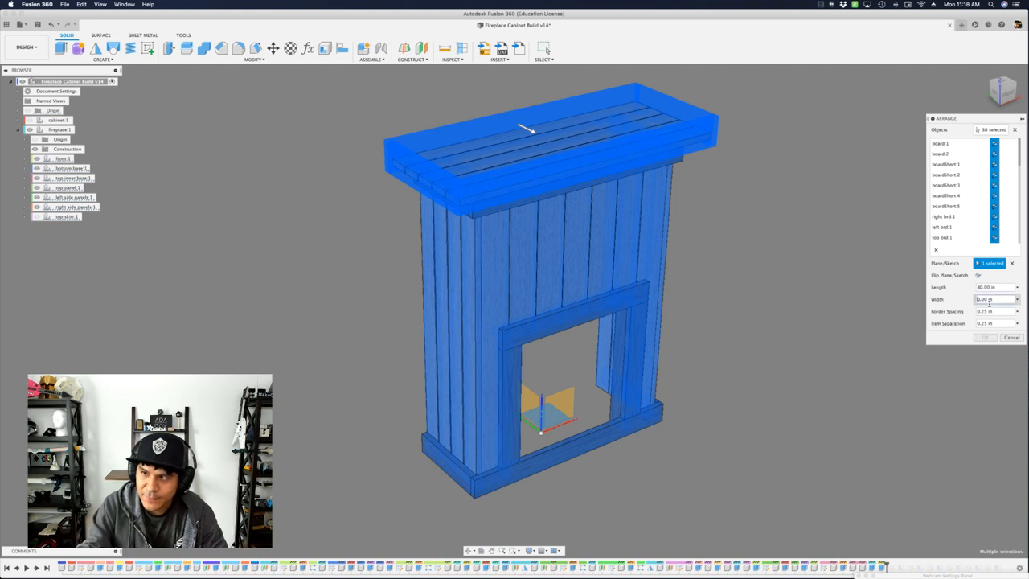
# - Set the layout width to 50.00 in and complete the arrangement
pyautogui.write('50.00 in')
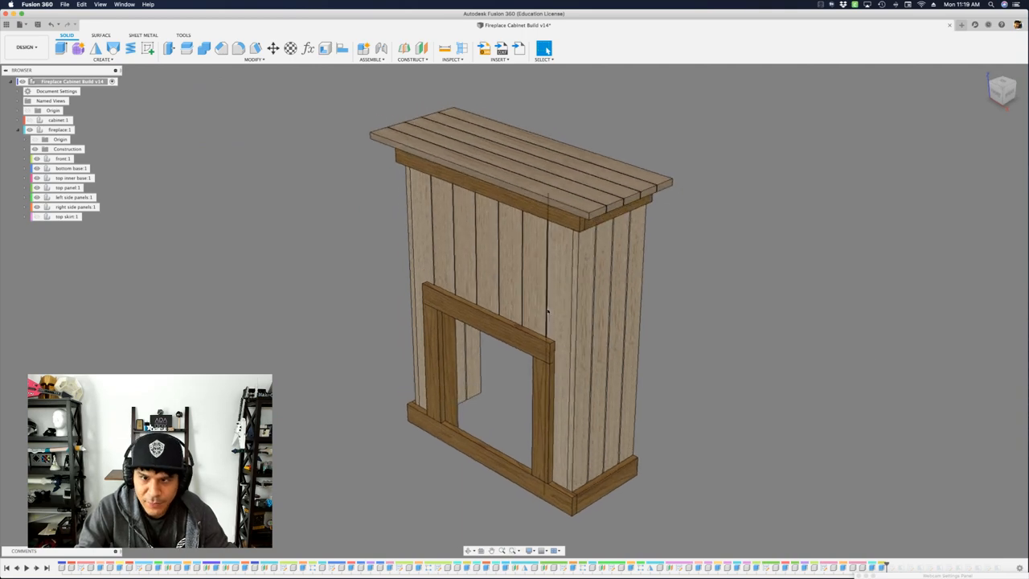
# - Finish the arrangement, reveal its result and orbit to look down on the three flat boards
pyautogui.click(539, 402)
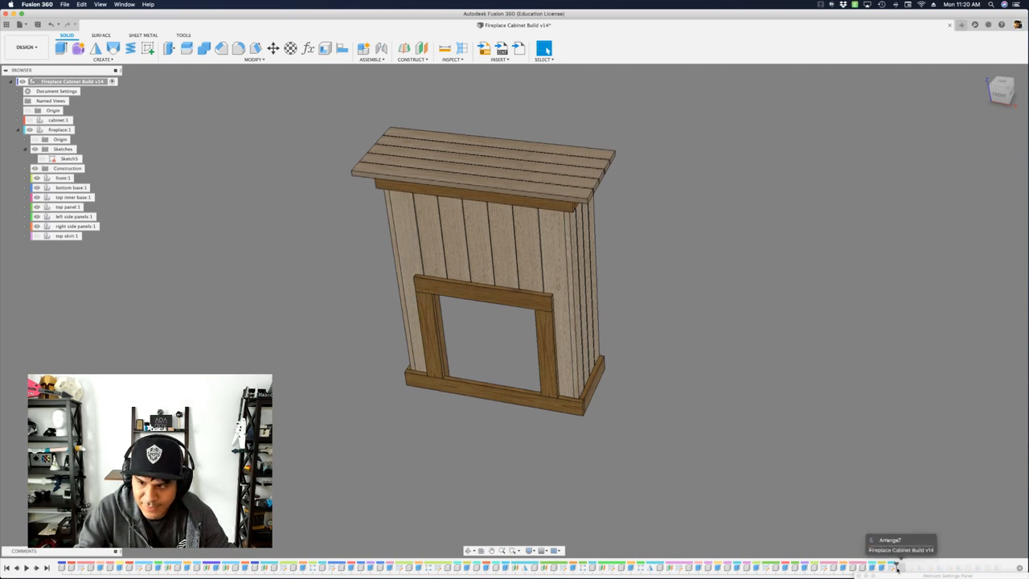
pyautogui.click(68, 159)
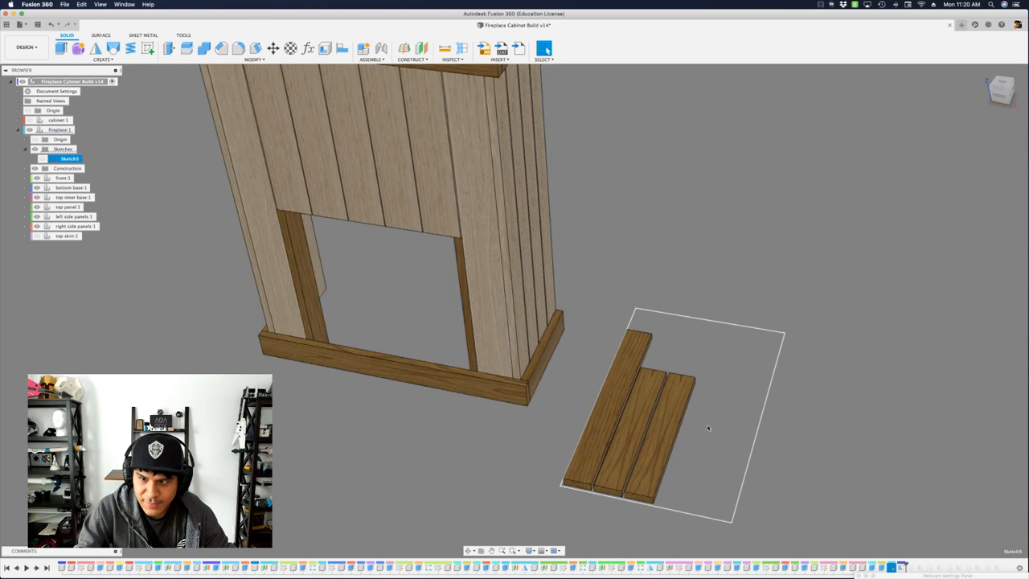
pyautogui.moveTo(708, 429); pyautogui.dragTo(808, 504)
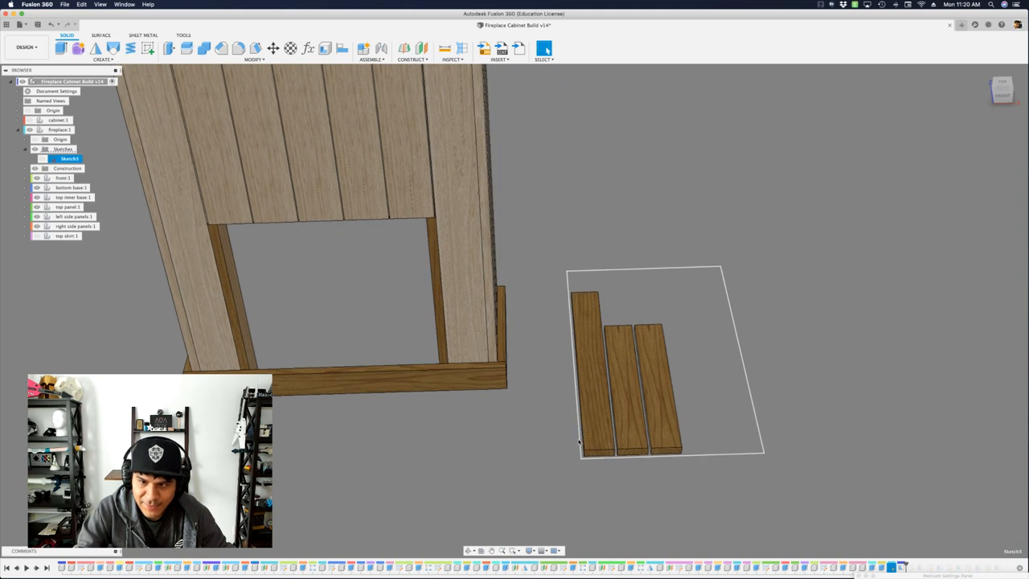
pyautogui.moveTo(849, 543)
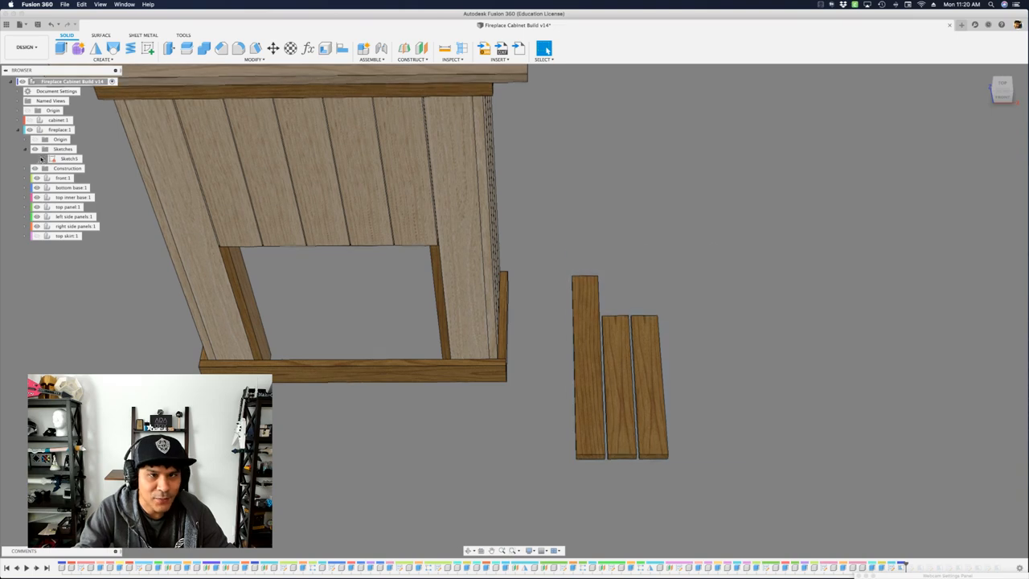
# - Turn on Show Dimension for the Sketch5 layout sketch
pyautogui.rightClick(69, 158)
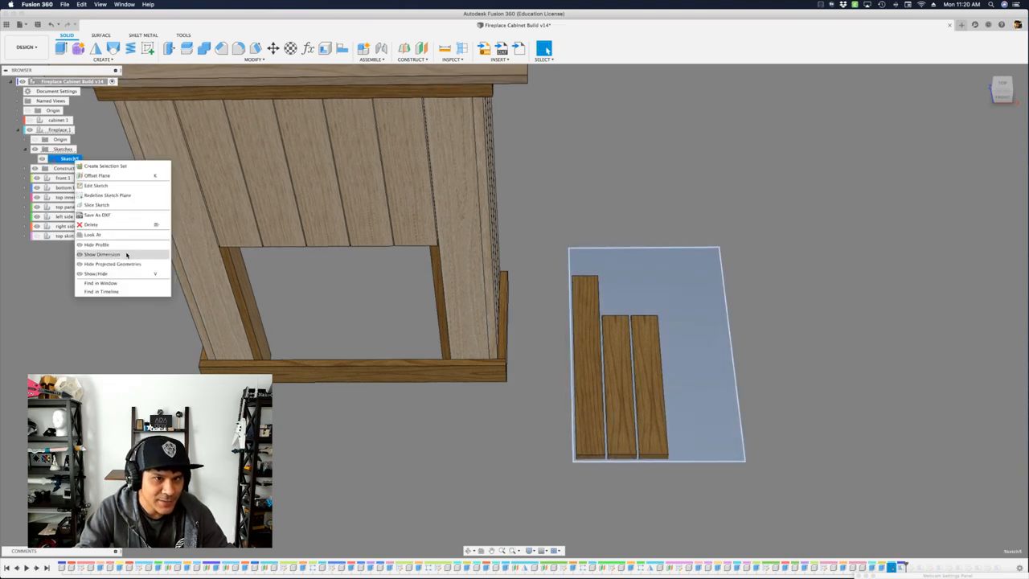
pyautogui.click(102, 254)
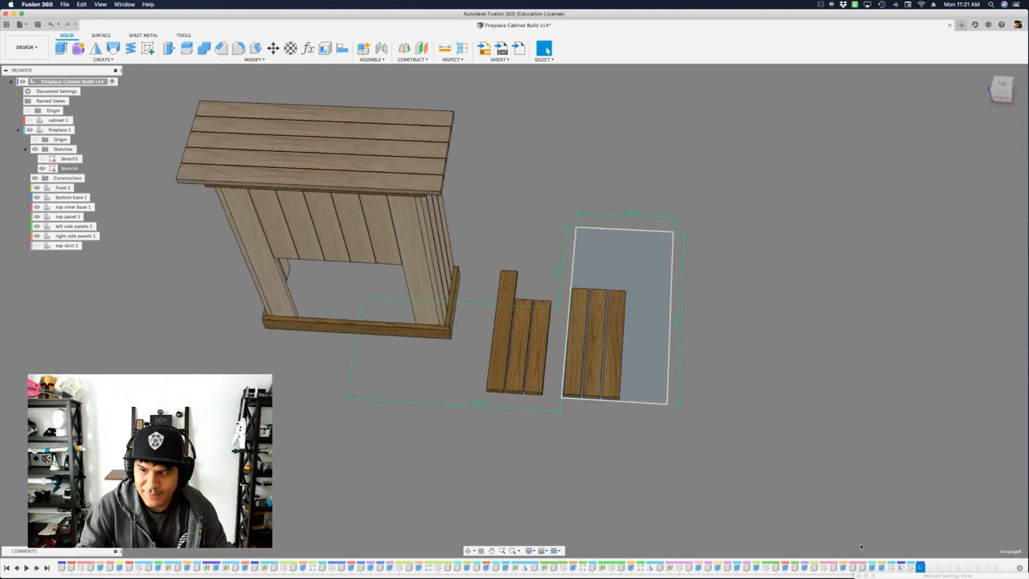
pyautogui.click(69, 168)
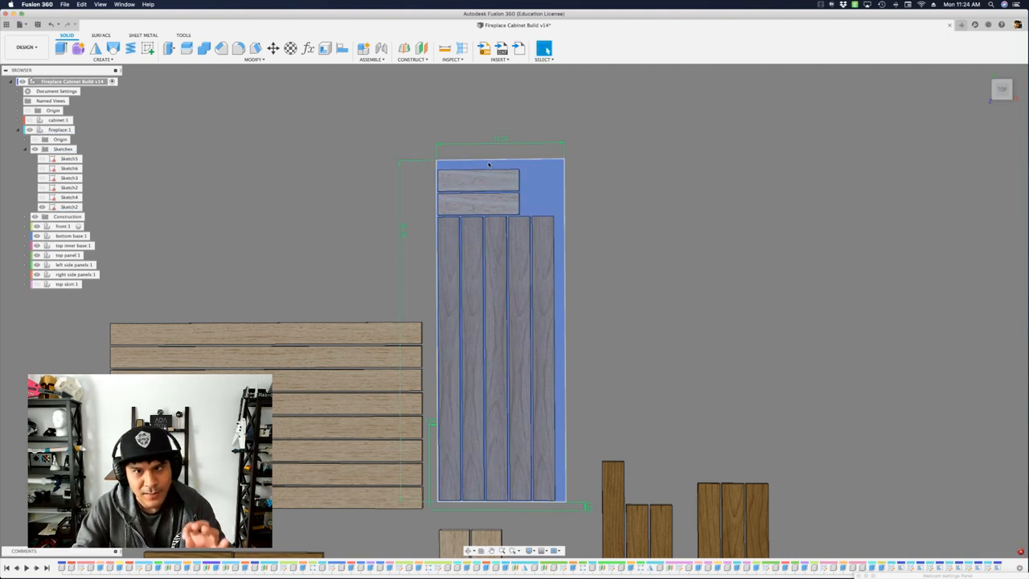
pyautogui.click(406, 231)
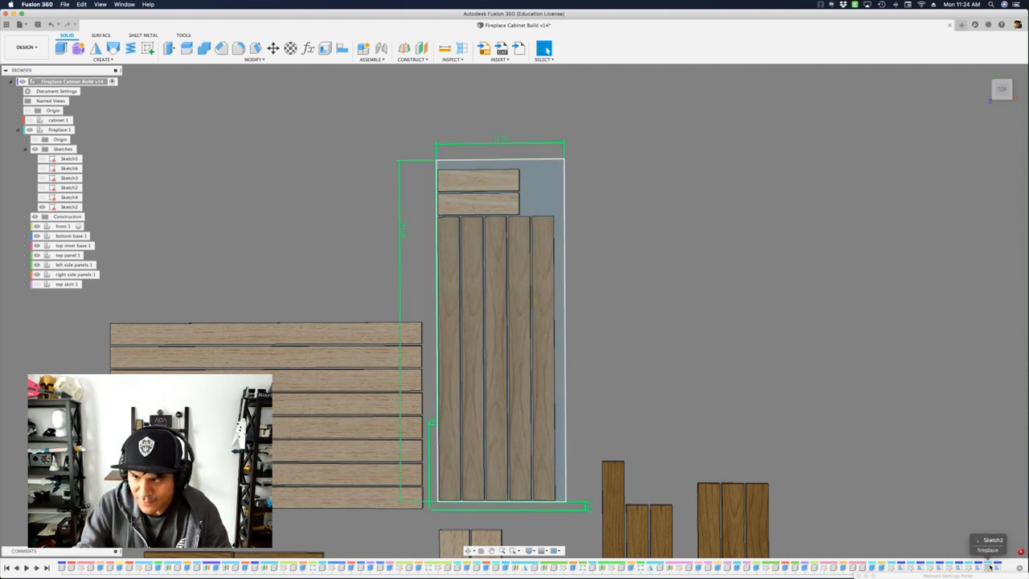
# - Bring up Sketch2's context menu with the Hide Dimension option
pyautogui.rightClick(69, 206)
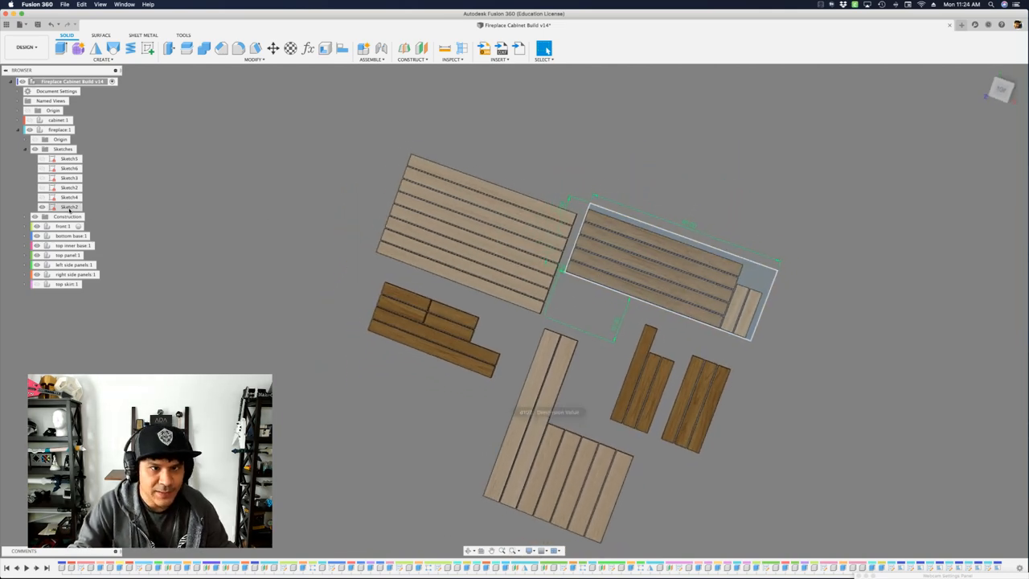
pyautogui.rightClick(68, 207)
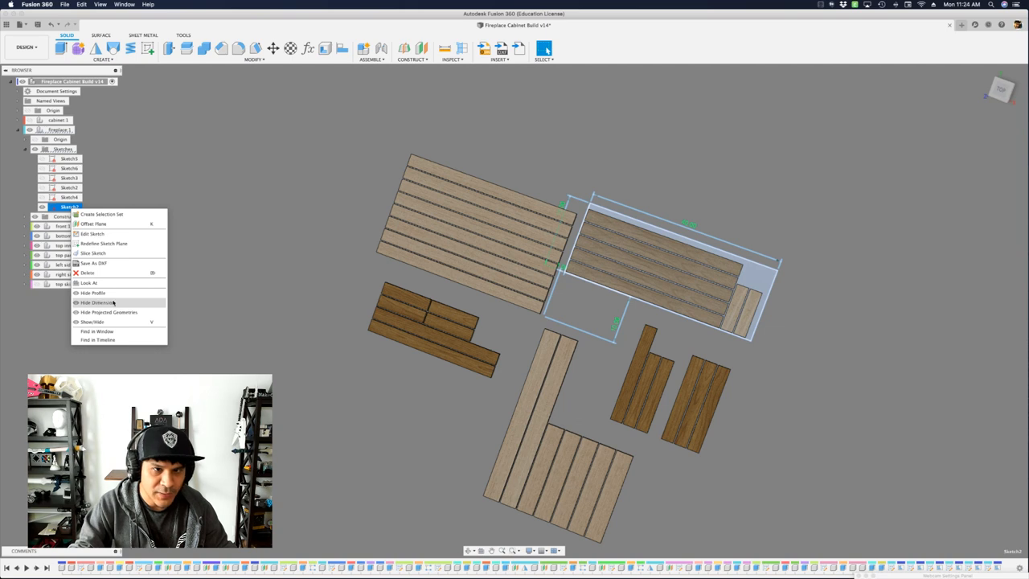